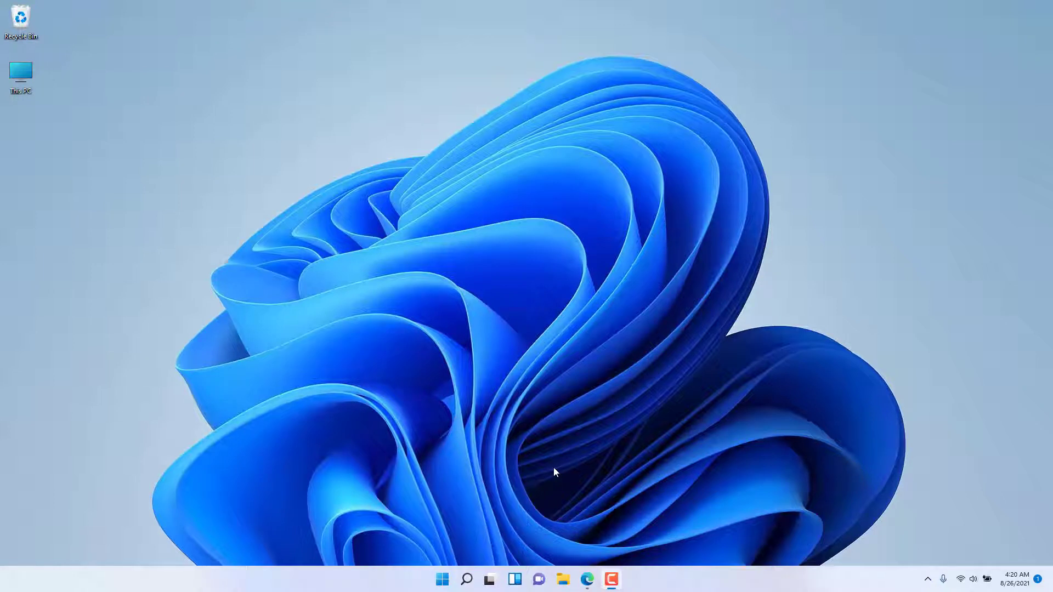
Step: Launch Task Manager from the Start button's right-click menu, then close it
right_click(442, 579)
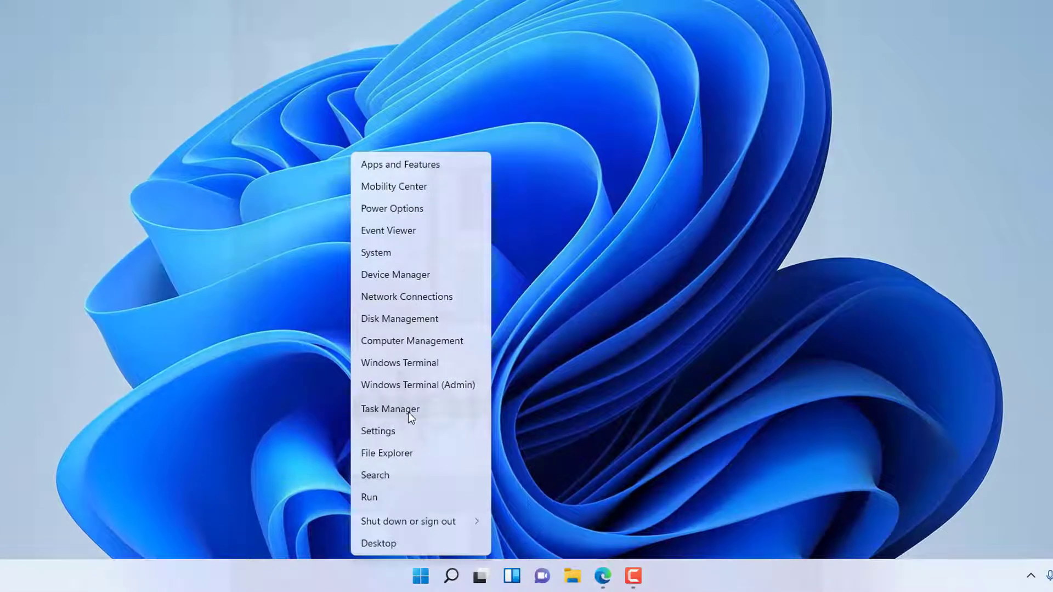
left_click(390, 409)
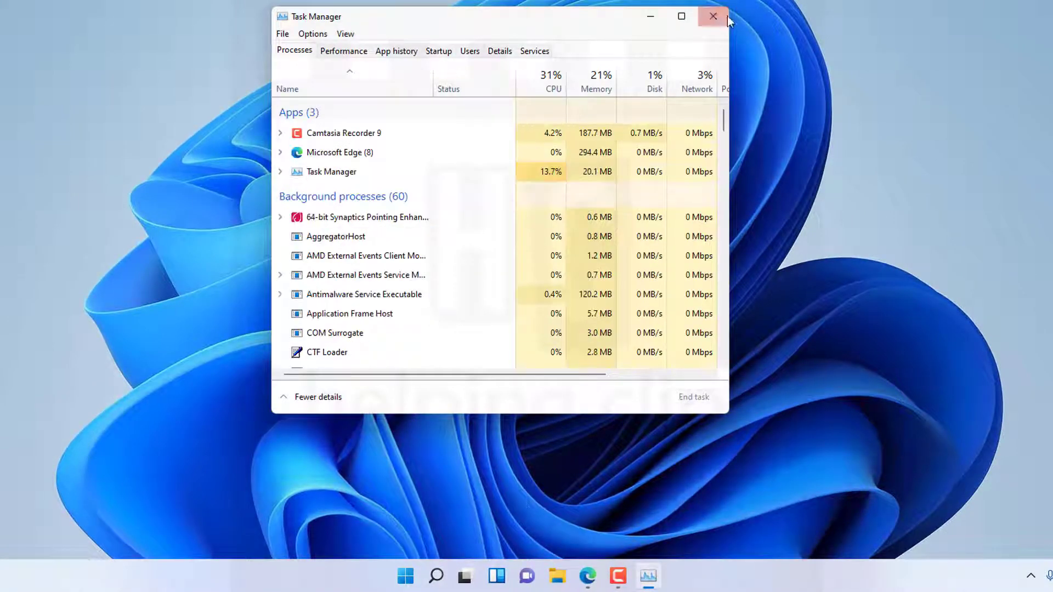
left_click(712, 16)
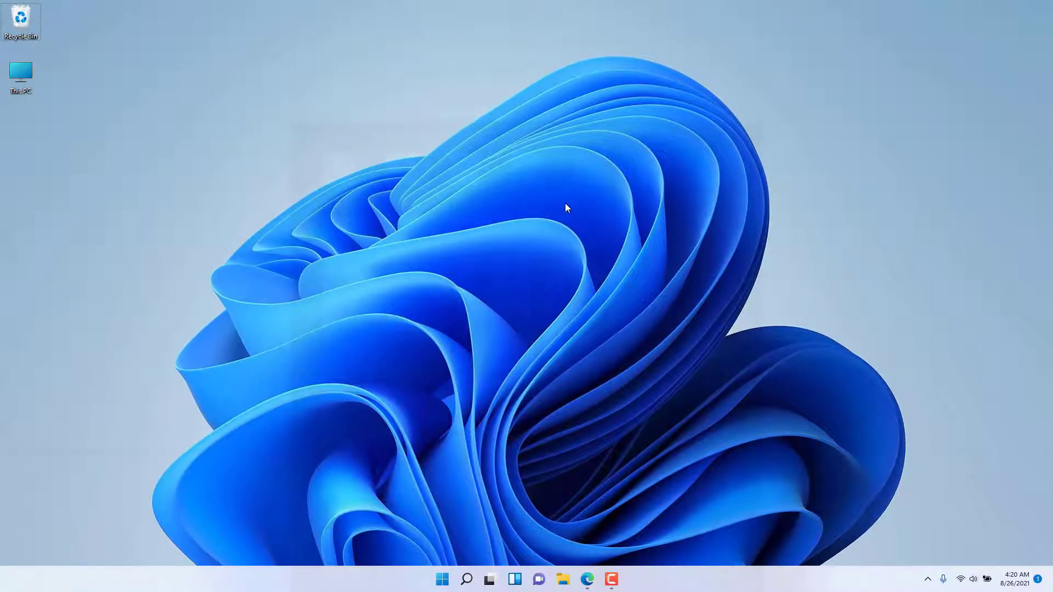
Step: Launch and close Task Manager via Ctrl+Shift+Esc and the Ctrl+Alt+Delete screen
key("ctrl+shift+escape")
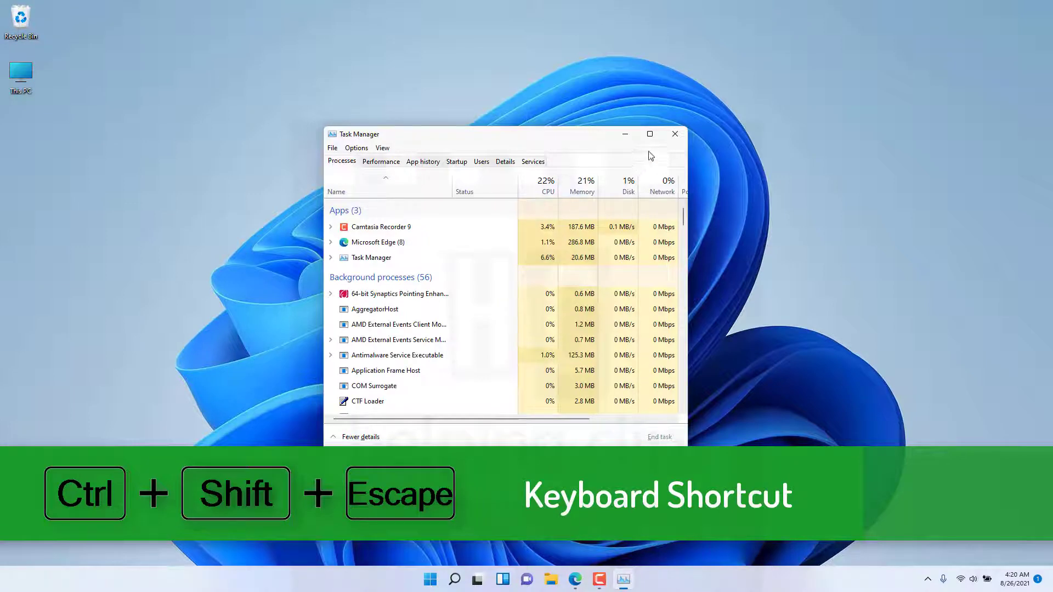
left_click(675, 134)
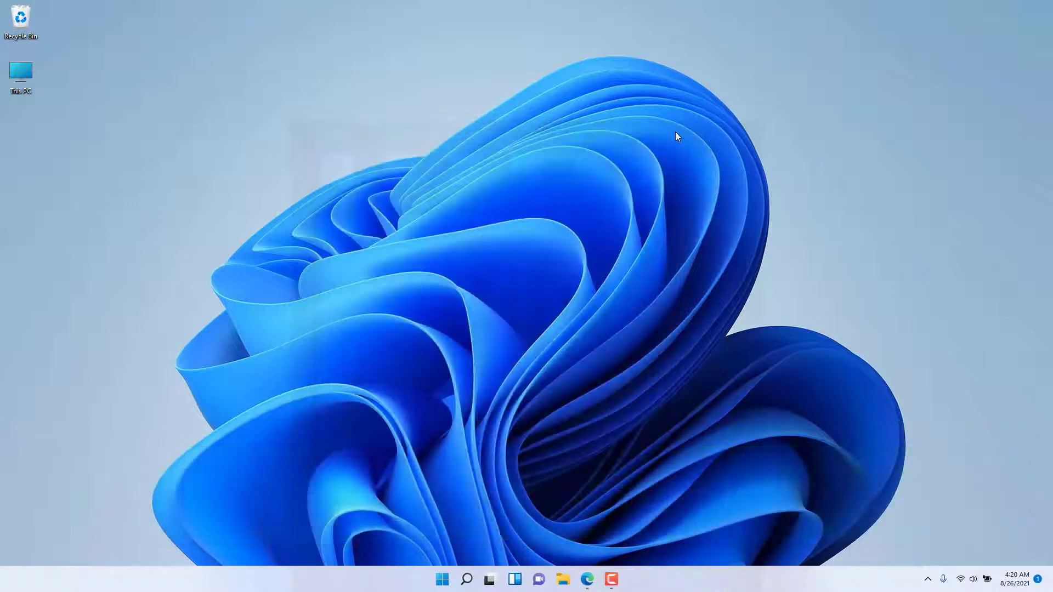
key("Ctrl+Alt+Delete")
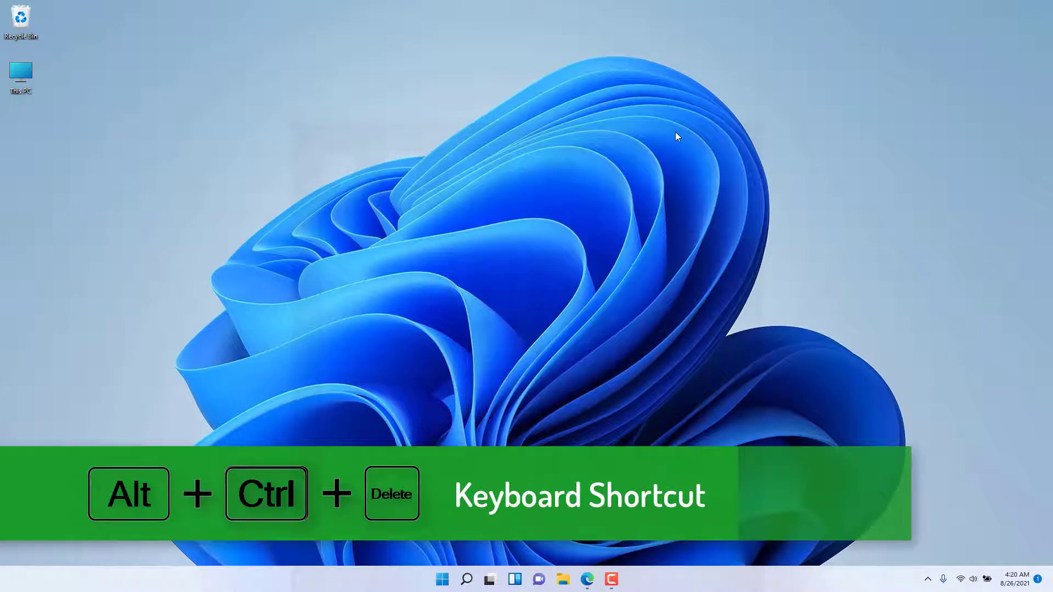
key("ctrl+alt+delete")
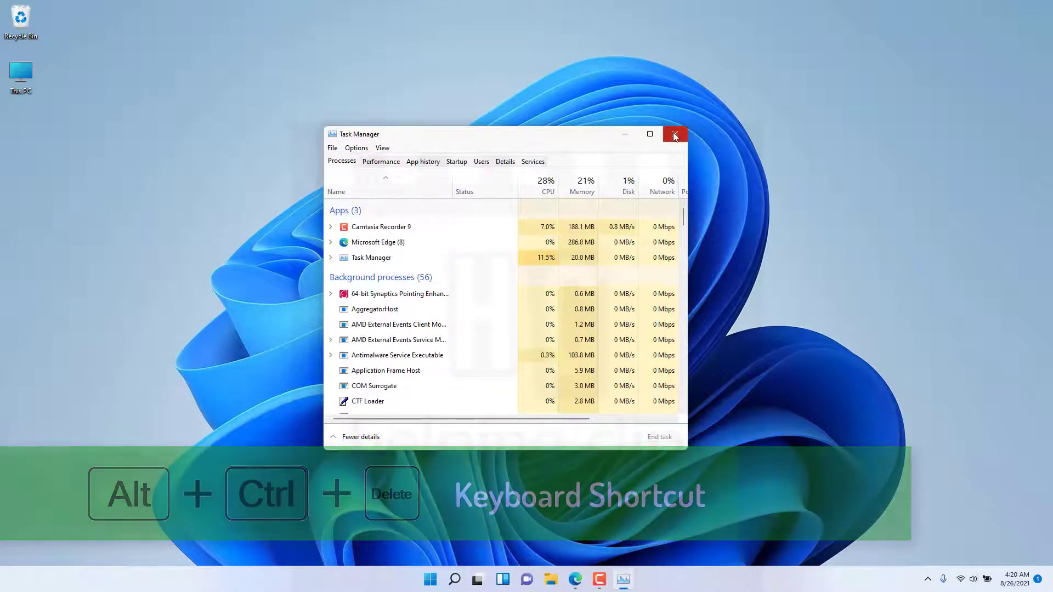
left_click(675, 134)
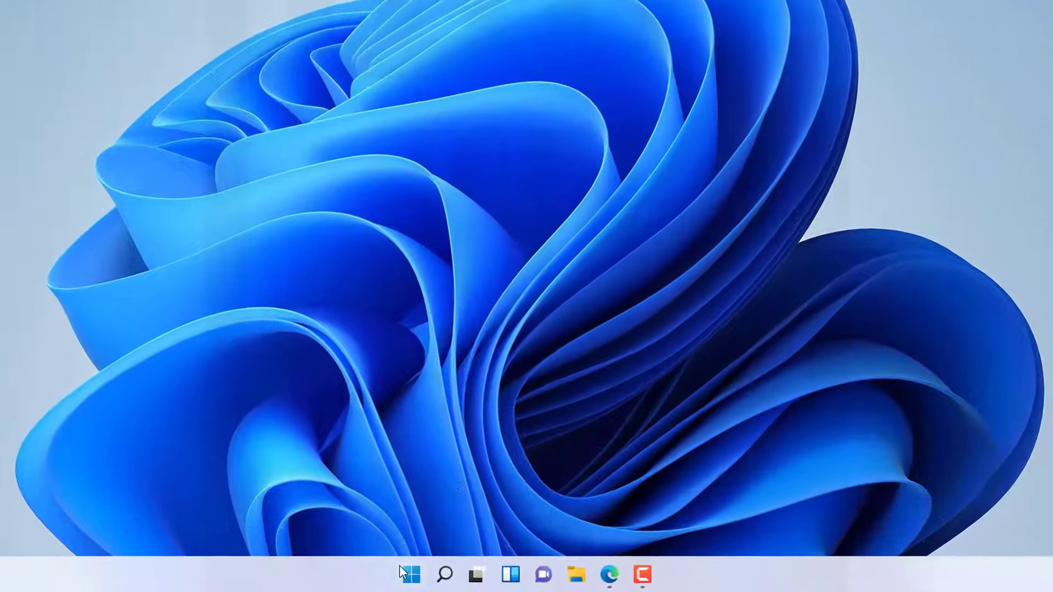
Step: Run taskmgr from the Run dialog opened through Start's right-click menu
right_click(410, 574)
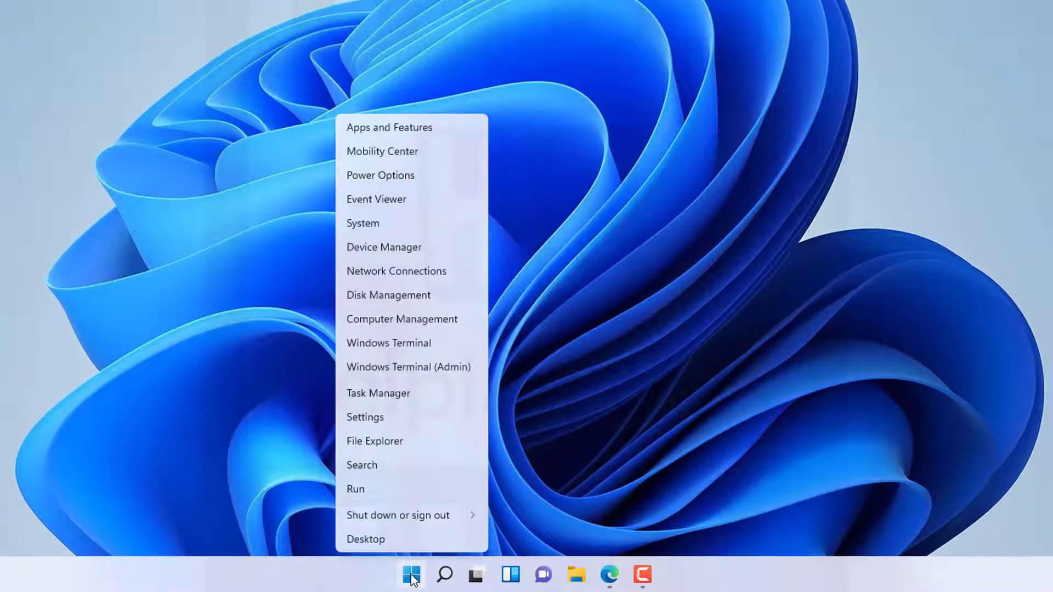
left_click(355, 489)
type("taskmgr")
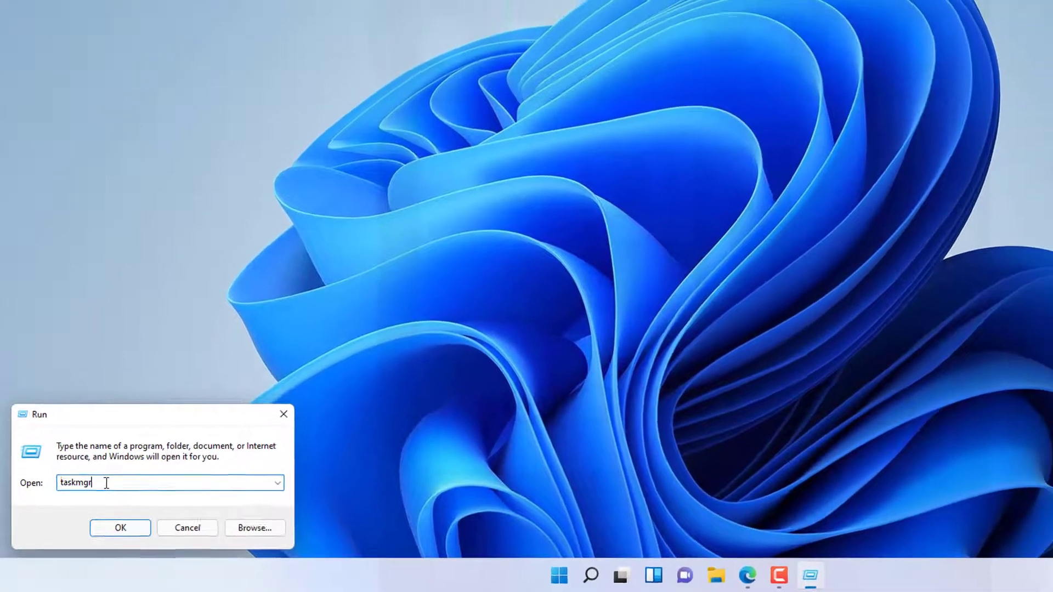
left_click(120, 527)
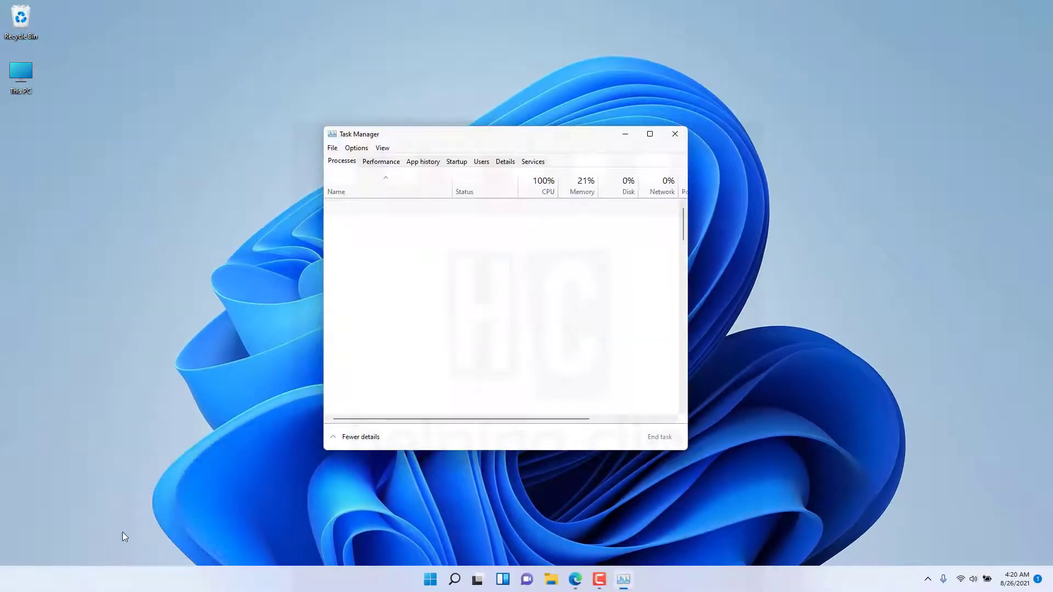
left_click(452, 579)
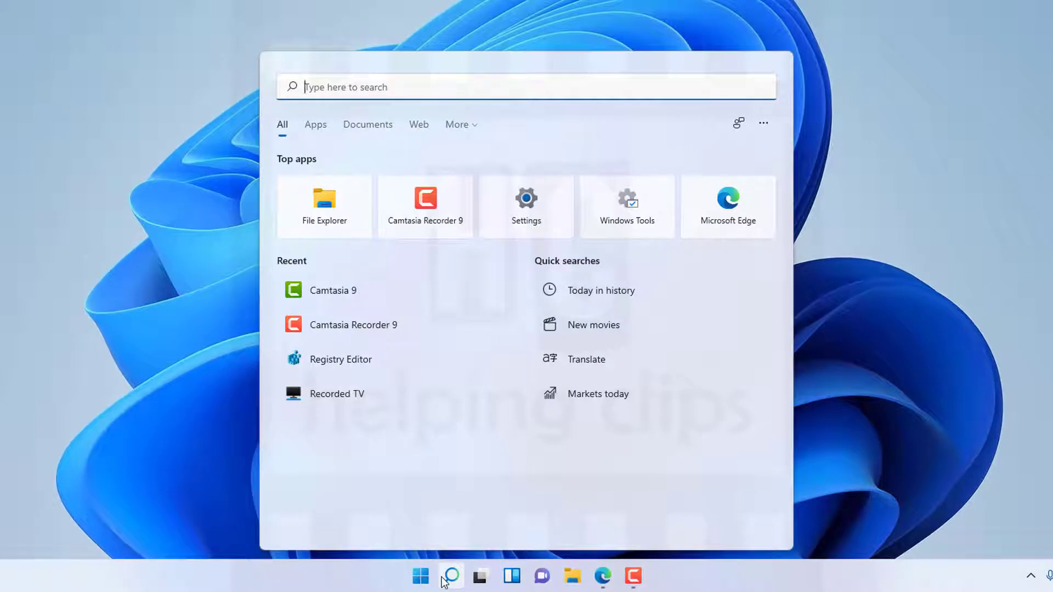
Step: Search 'task Manager', open the Task Manager result, then close its window
type("task Manager")
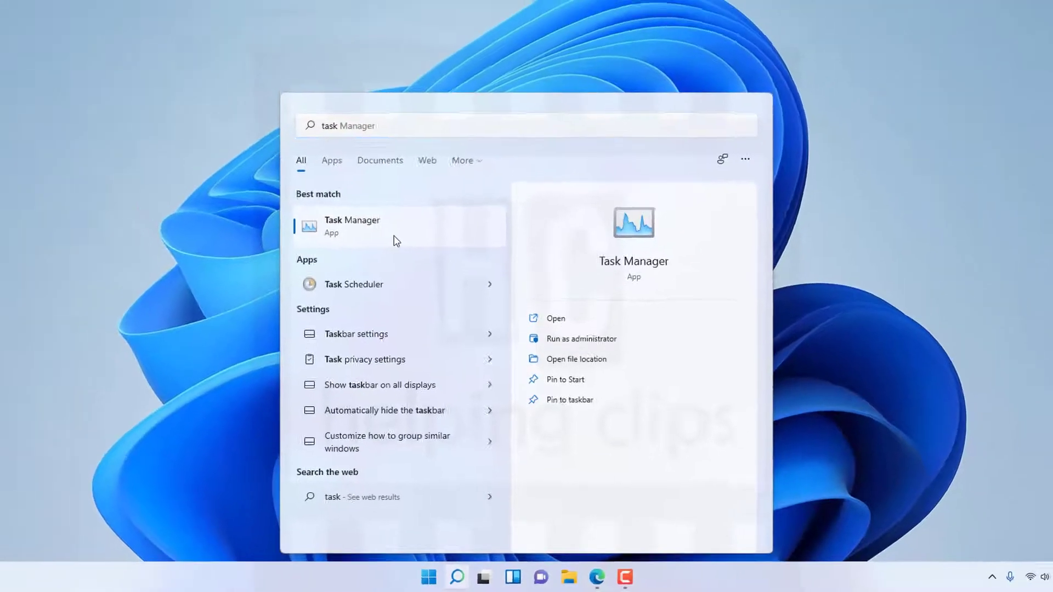
left_click(554, 318)
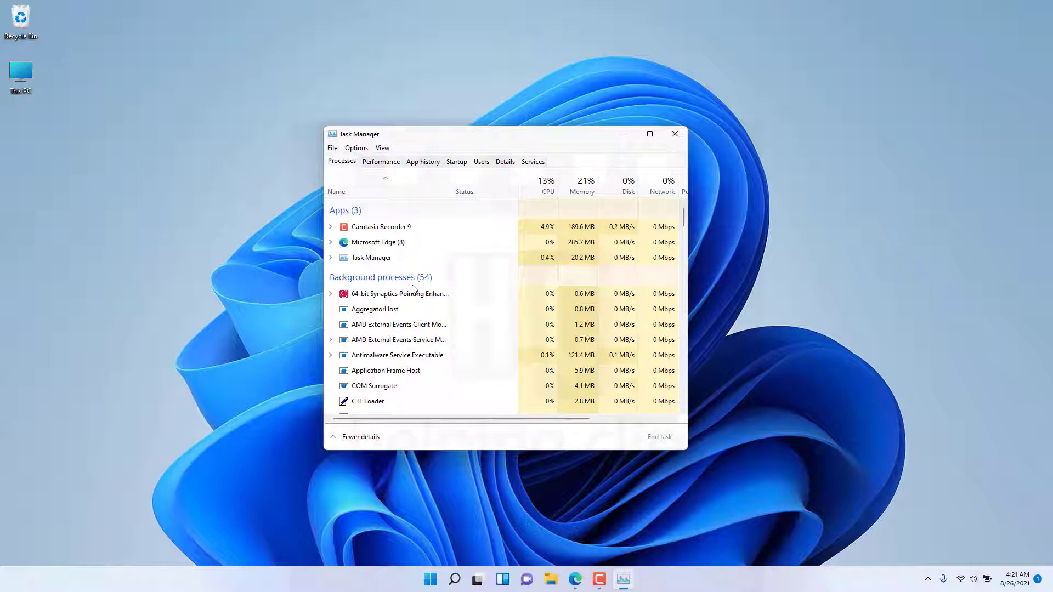
left_click(674, 133)
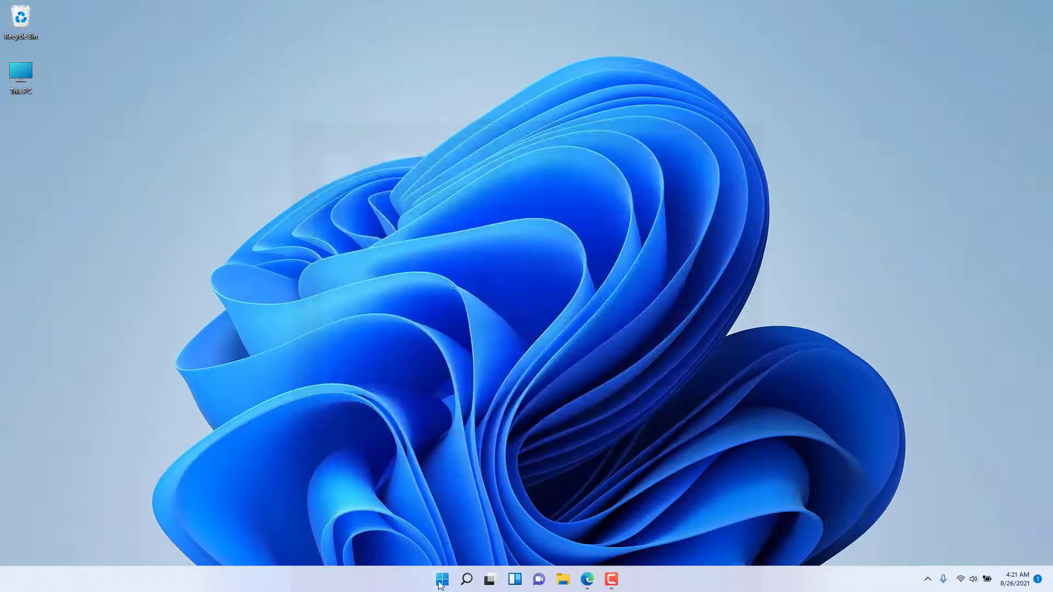
right_click(441, 579)
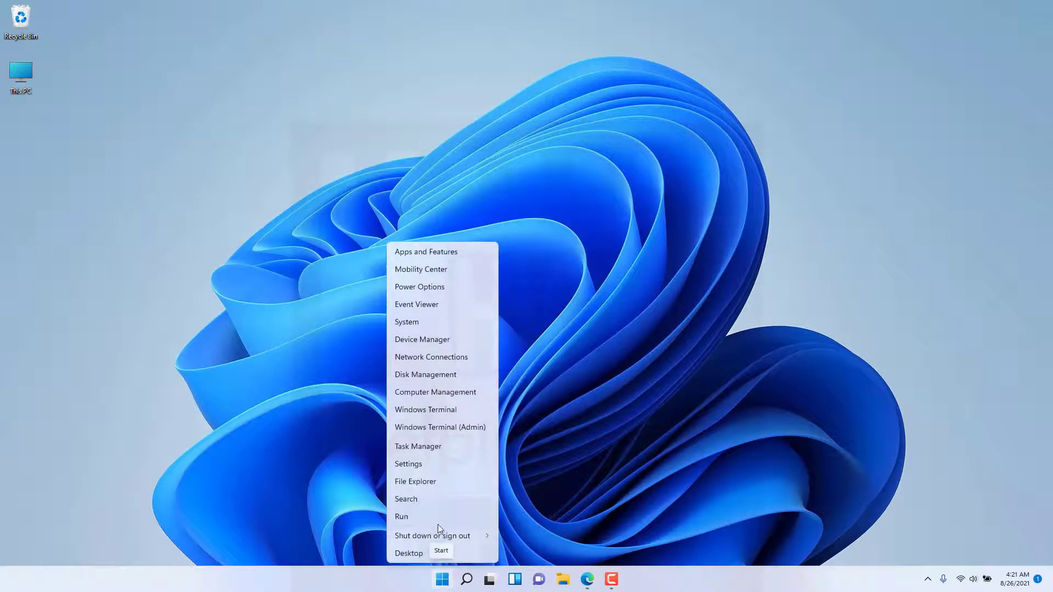
mouse_move(449, 455)
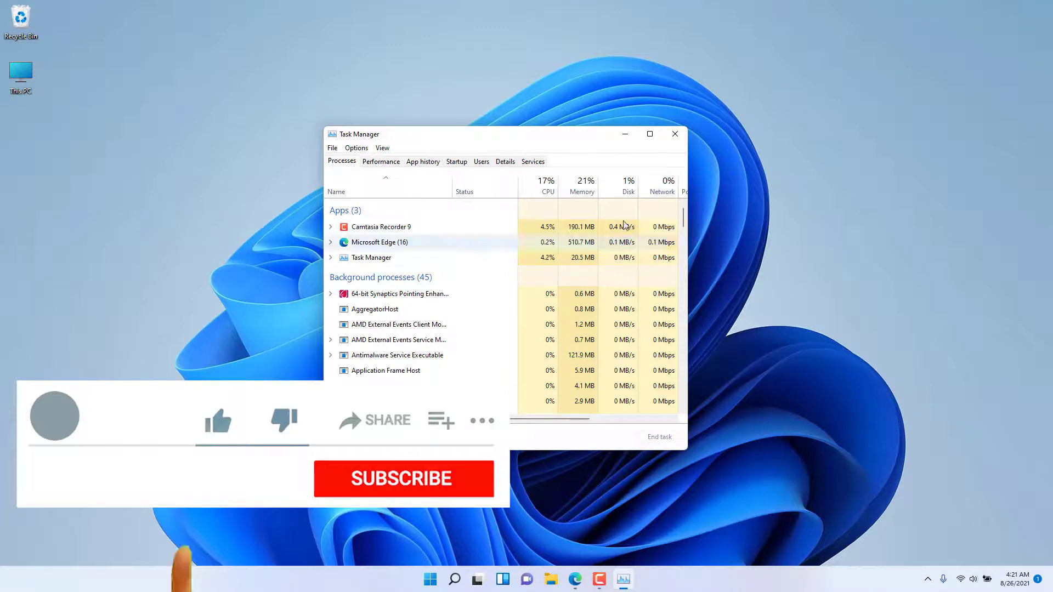
left_click(675, 134)
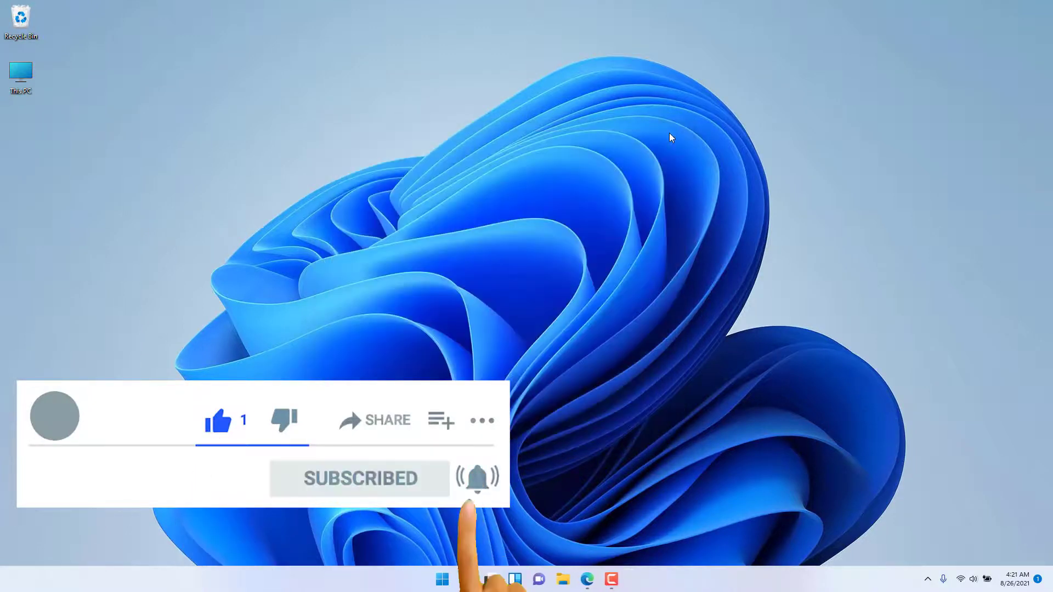